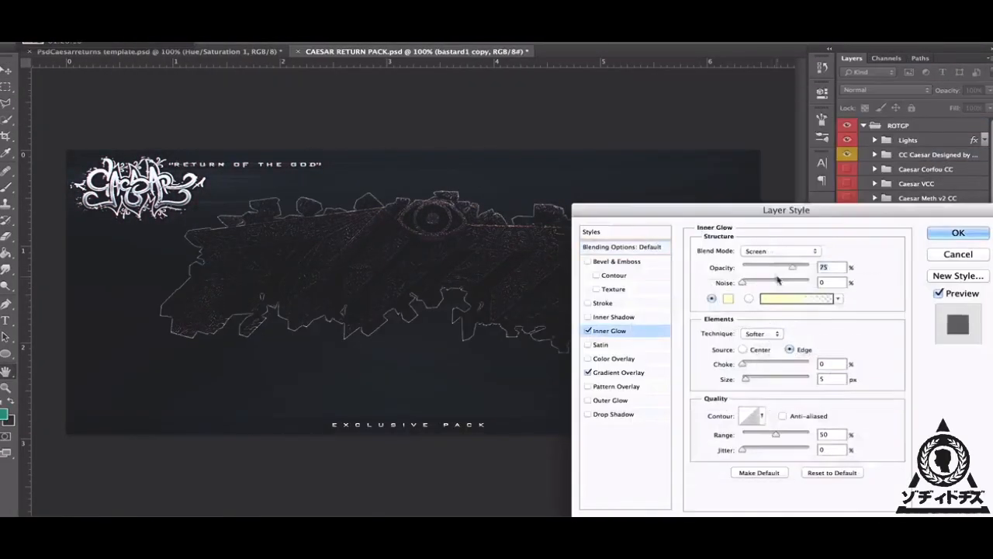
Blend the scribe layer in the s8n group with Lighten, 17% opacity and 40% fill
left_click(957, 232)
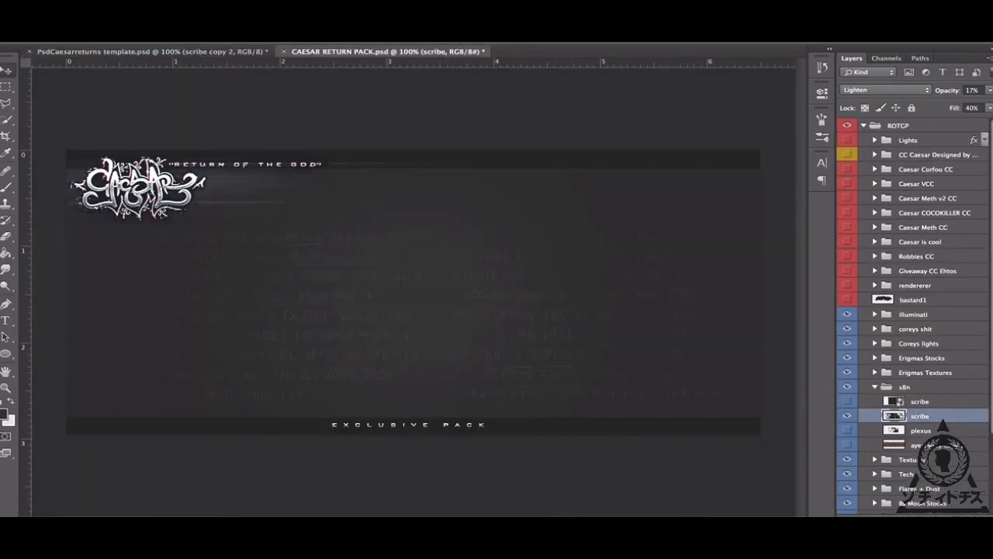
Set Layer 4's blend mode, then switch to the PsdCaesarreturns template document
left_click(883, 90)
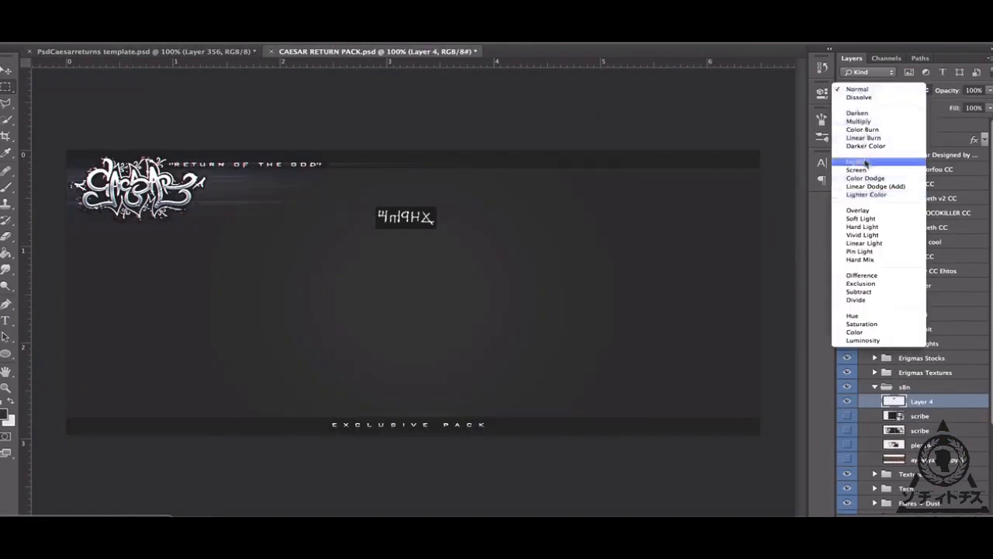
left_click(855, 153)
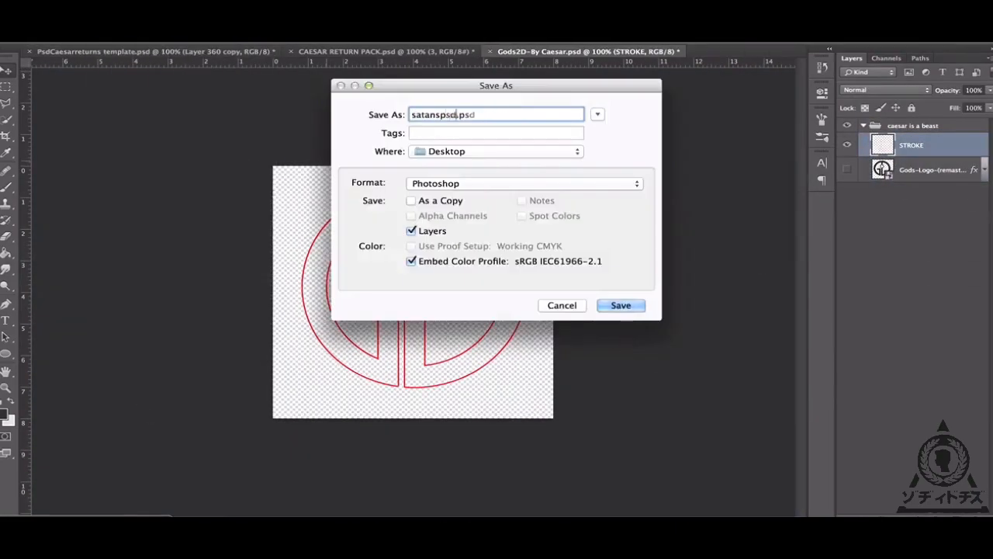
left_click(620, 304)
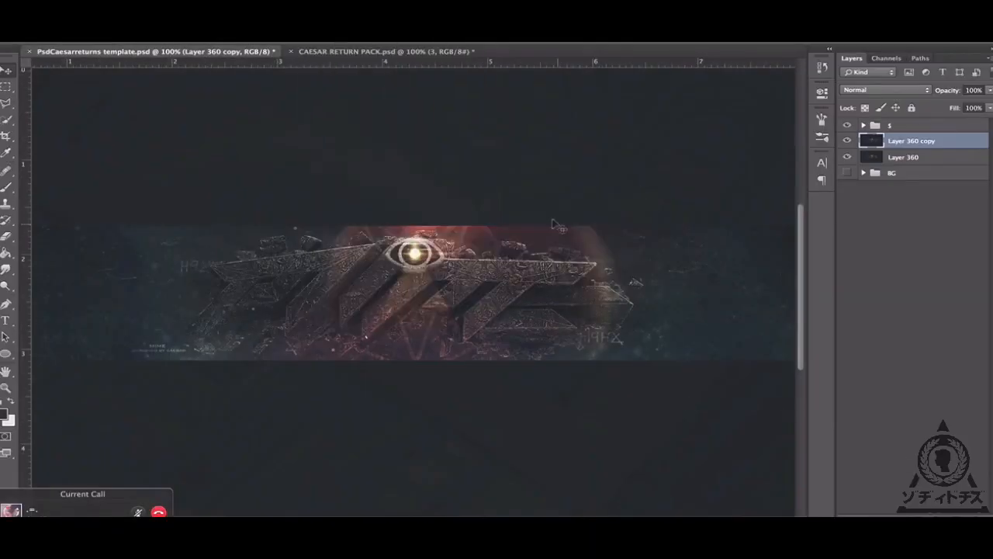